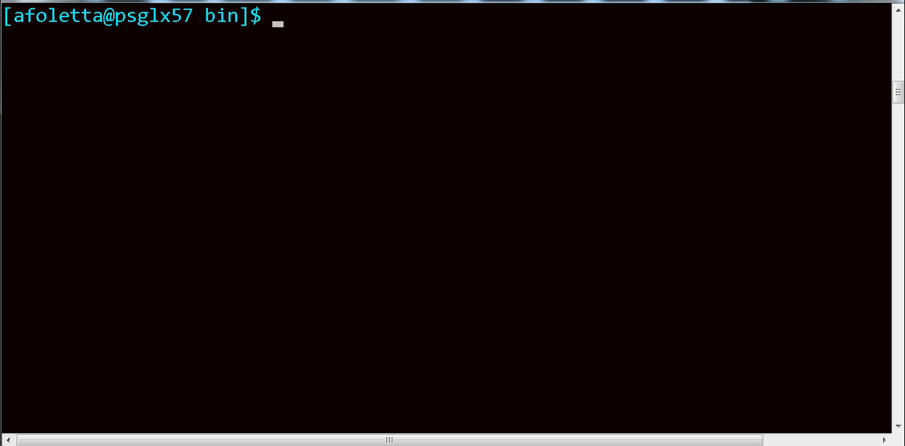
Check the working directory with pwd and start editing AD50.cfg in vi
{"action": "type", "text": "pwd"}
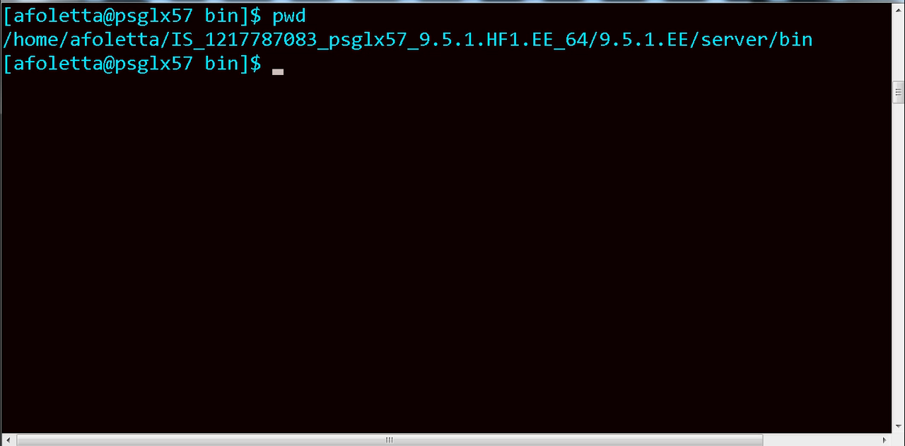
{"action": "type", "text": "vi AD"}
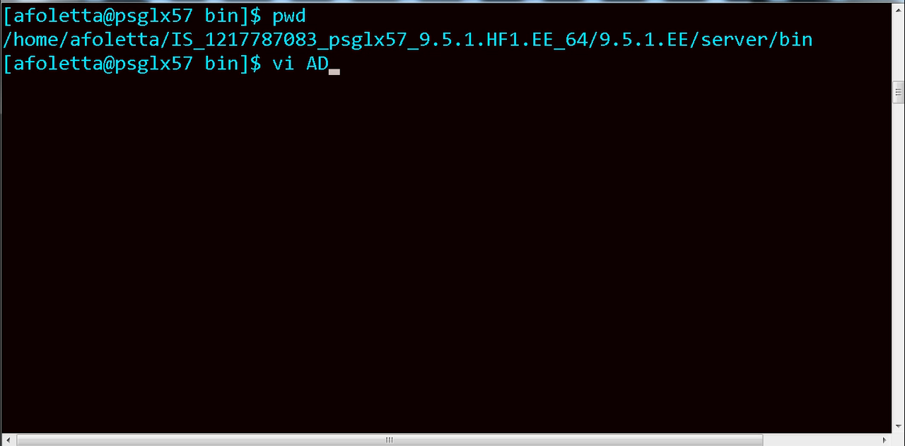
{"action": "type", "text": "50.c"}
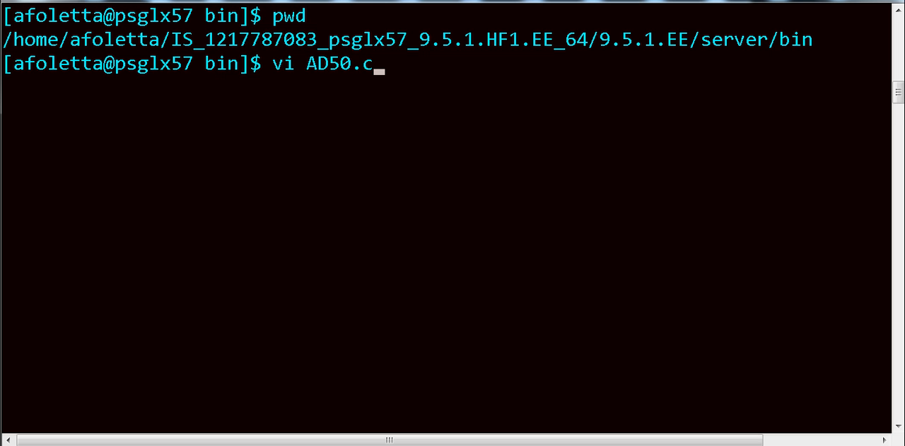
{"action": "type", "text": "fg"}
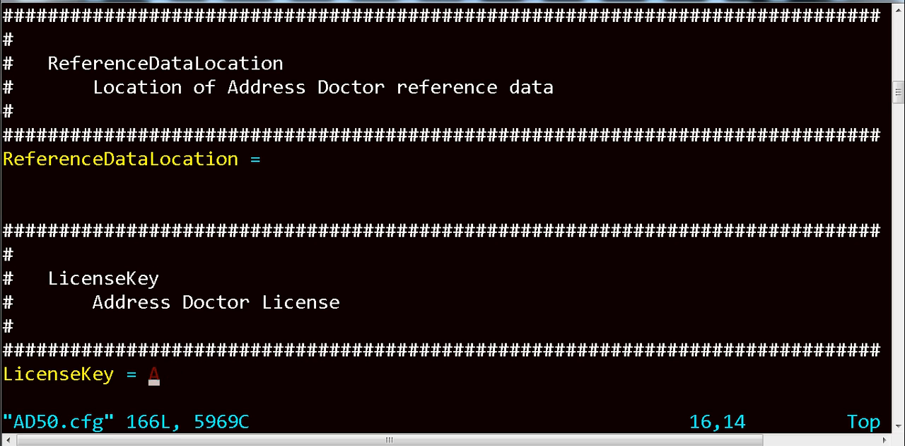
Enter insert mode at the empty LicenseKey = value
{"action": "key", "text": "i"}
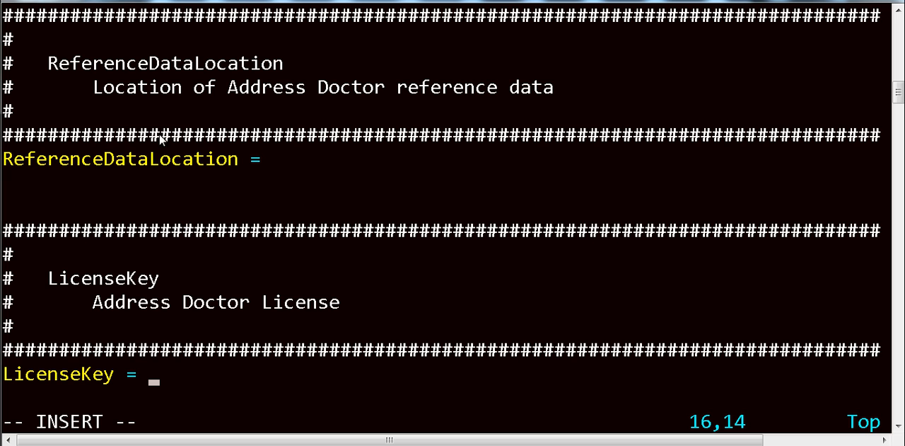
{"action": "mouse_move", "coordinate": [173, 144]}
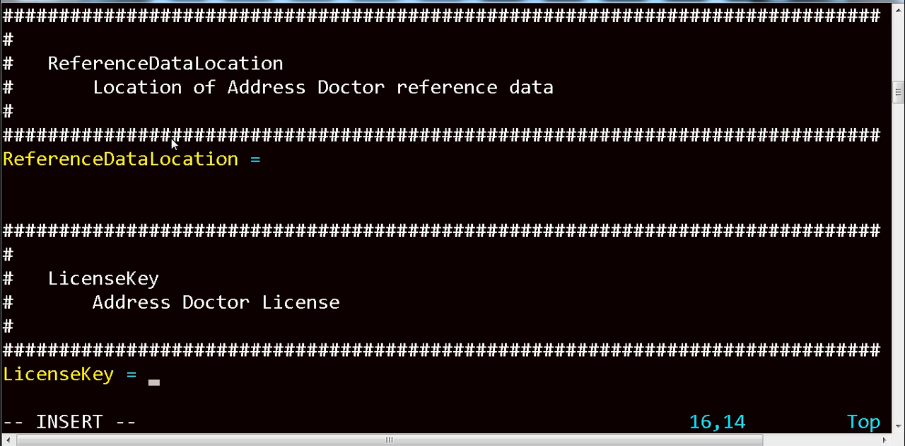
Paste the copied license key after LicenseKey = via the PuTTY system menu, followed by a comma
{"action": "left_click", "coordinate": [7, 7]}
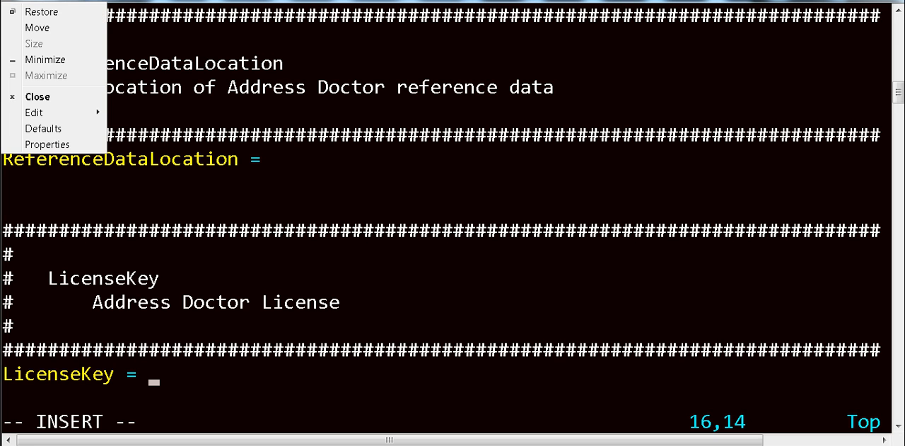
{"action": "left_click", "coordinate": [34, 113]}
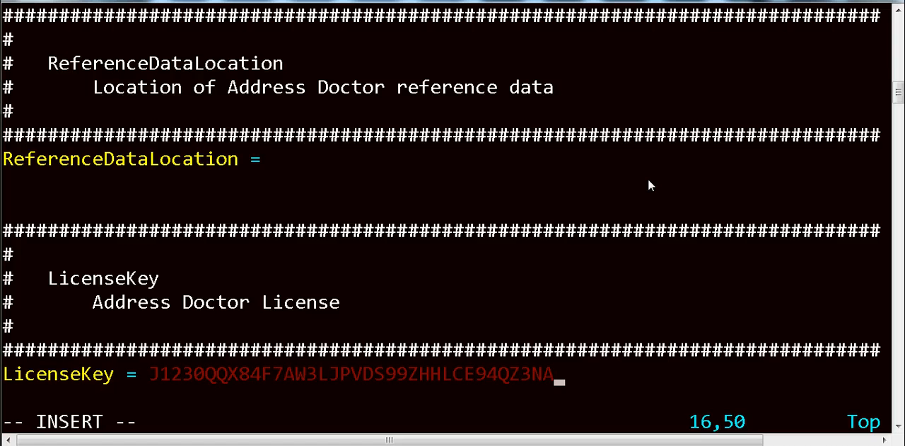
{"action": "type", "text": ","}
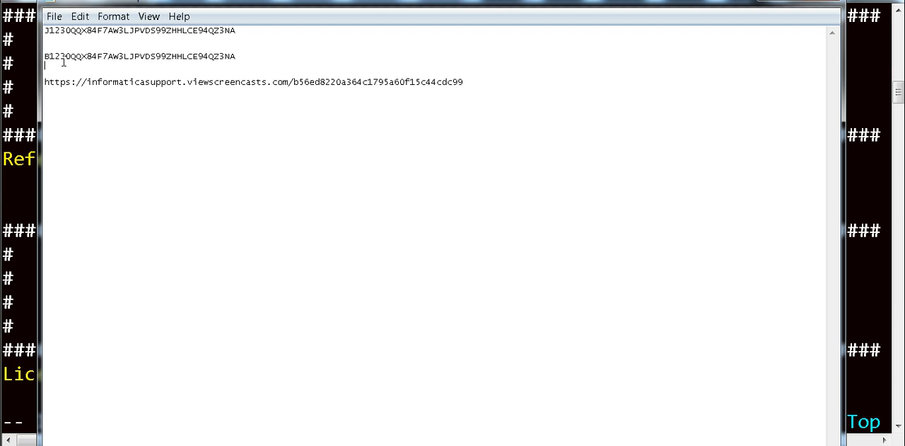
Select the second license key line in the Notepad notes
{"action": "double_click", "coordinate": [139, 56]}
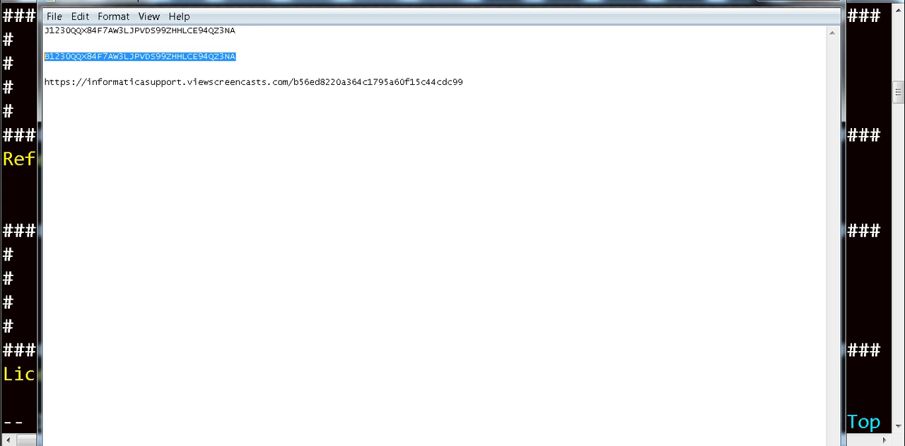